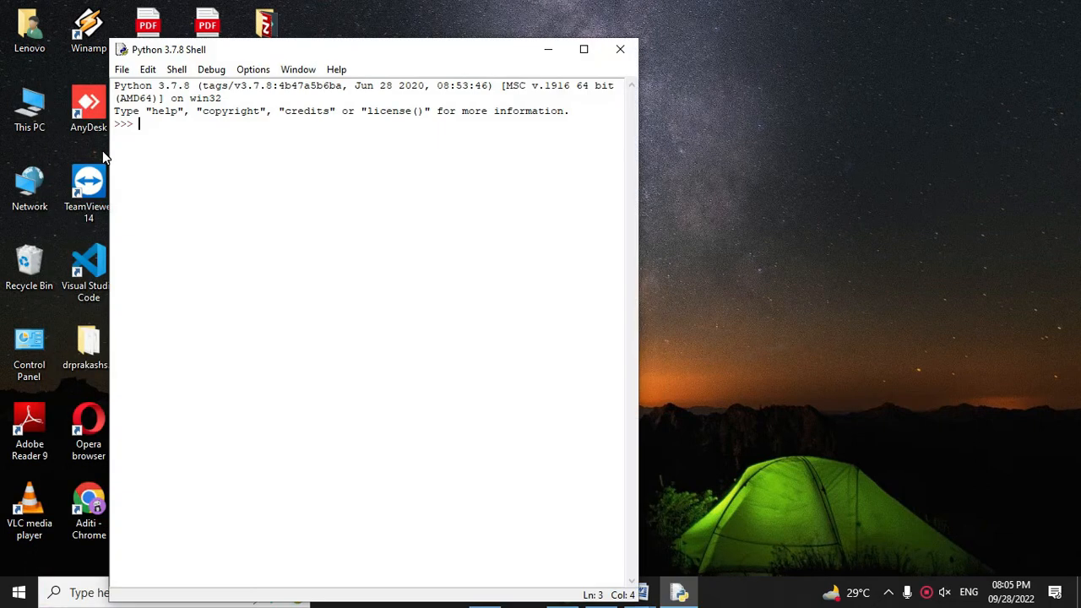
Step: Start a new empty script file from the IDLE shell
{"action": "left_click", "coordinate": [121, 69]}
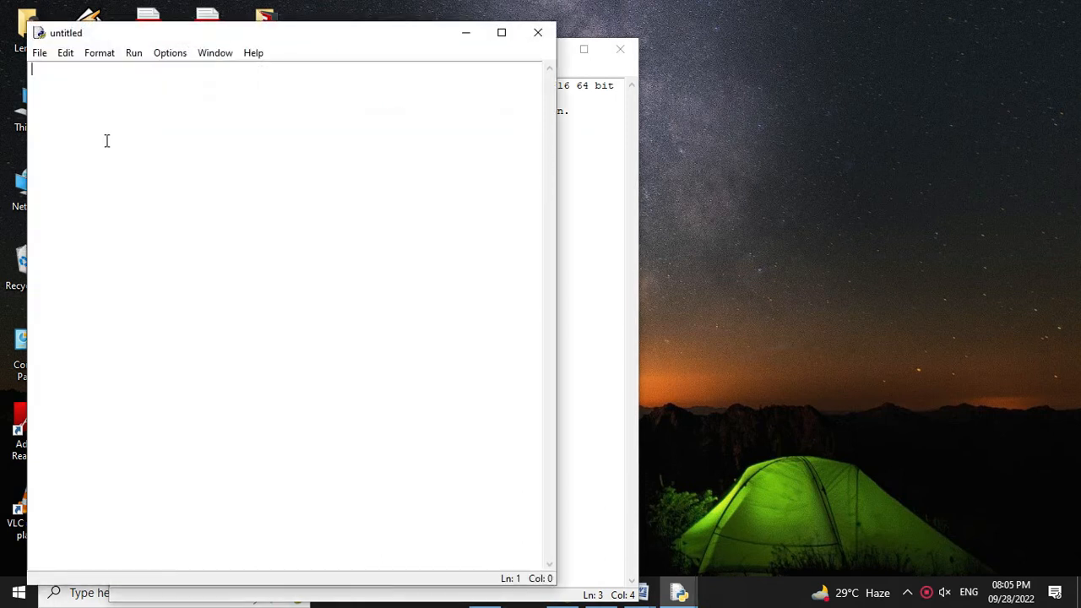
Step: Write the description string and define the list l=[2,7,5,9,4]
{"action": "type", "text": "'Program to"}
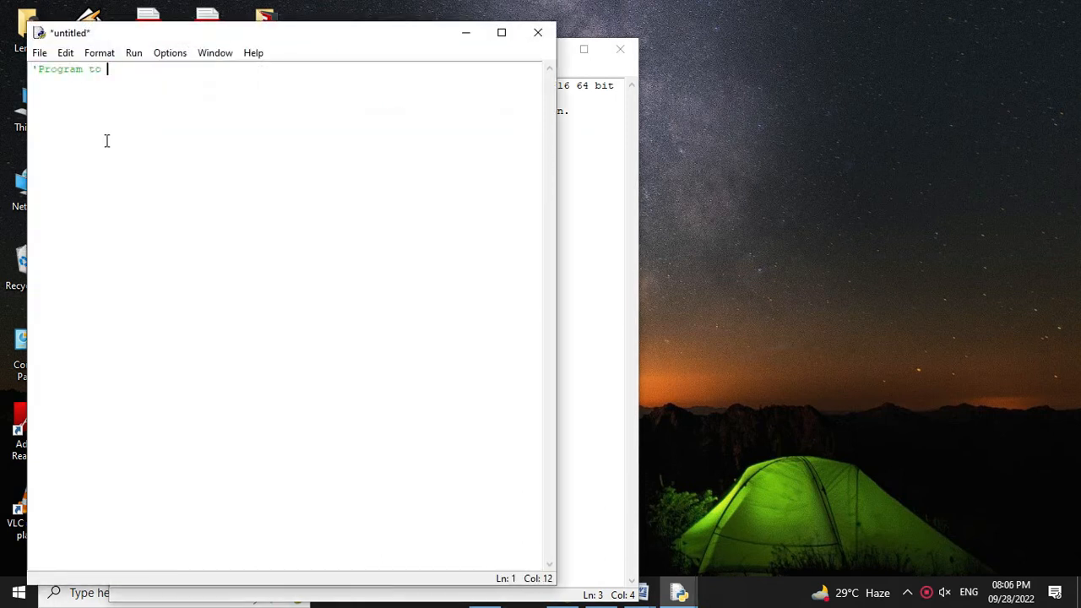
{"action": "type", "text": "swap 2 elements in a list using ind"}
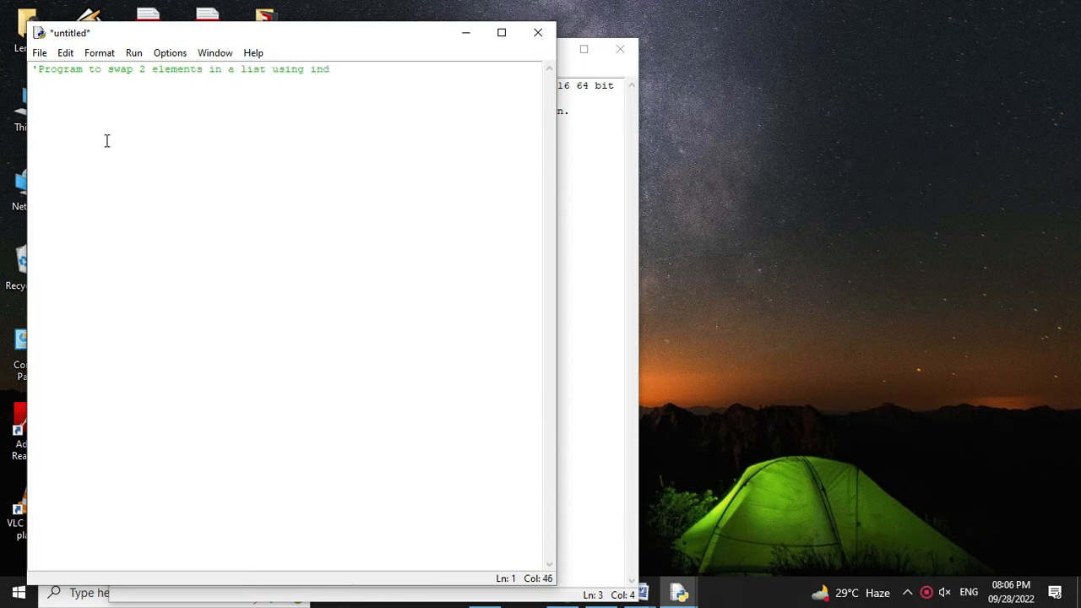
{"action": "type", "text": "exing'"}
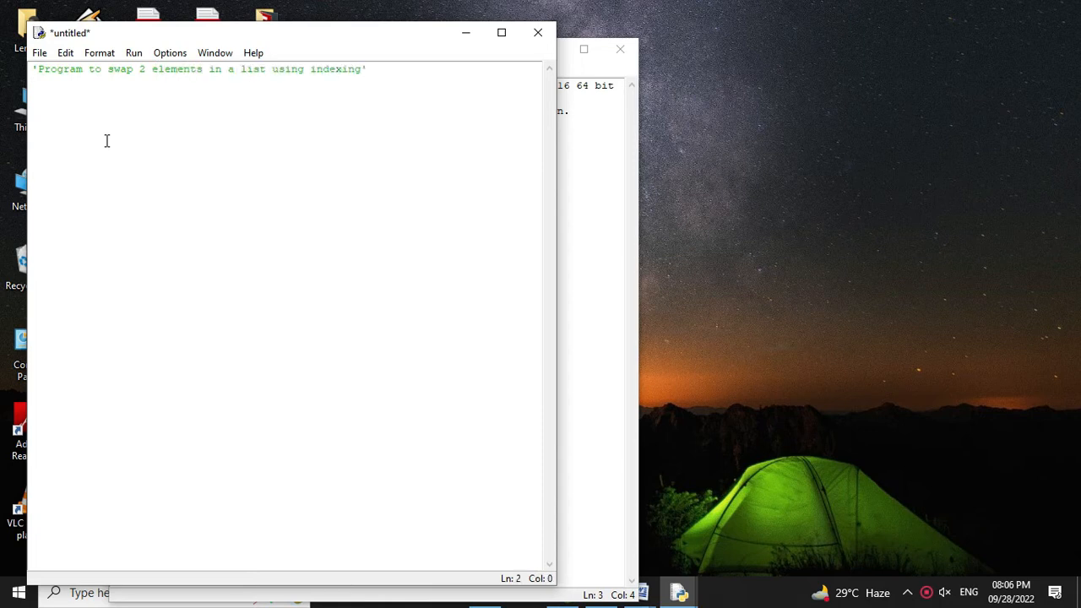
{"action": "type", "text": "l=[2,7,5,9,4"}
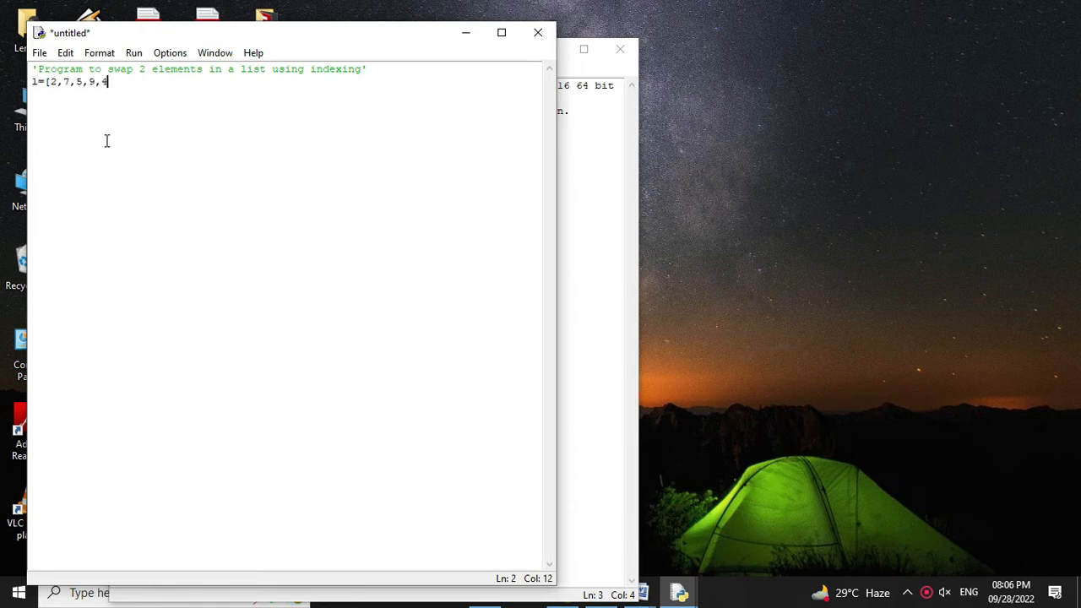
{"action": "type", "text": "]"}
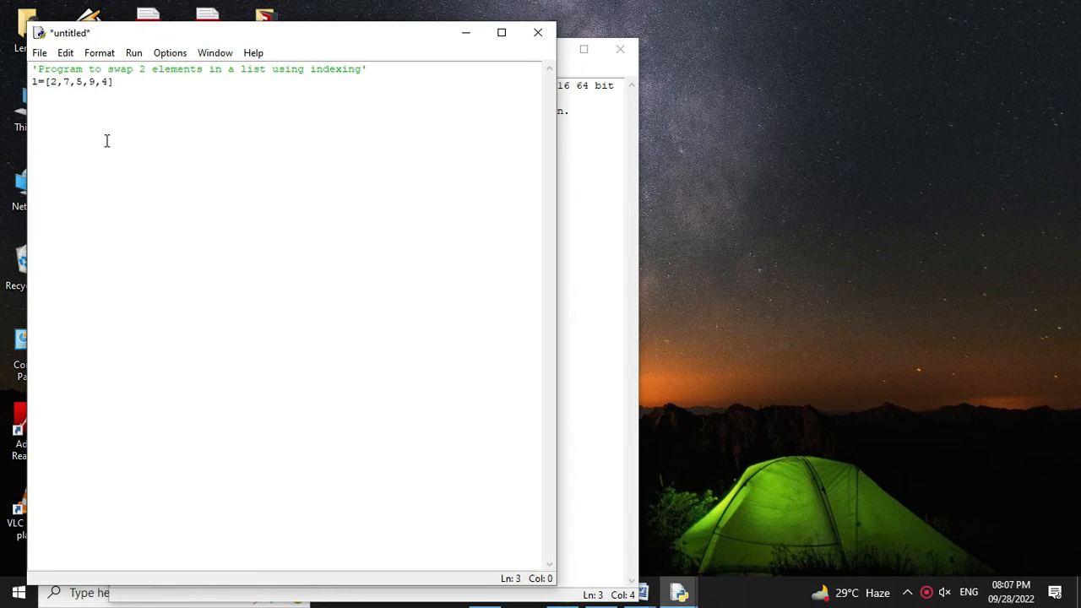
Step: Add print("Original List Before Swapping") and print(l)
{"action": "type", "text": "print"}
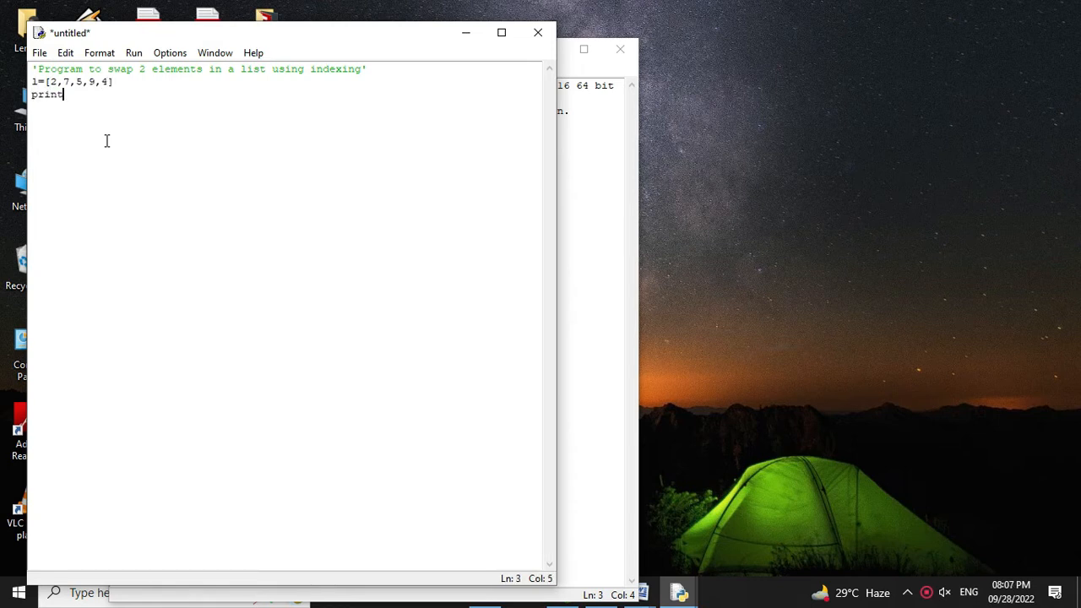
{"action": "type", "text": "(\"Original List Before Swapping"}
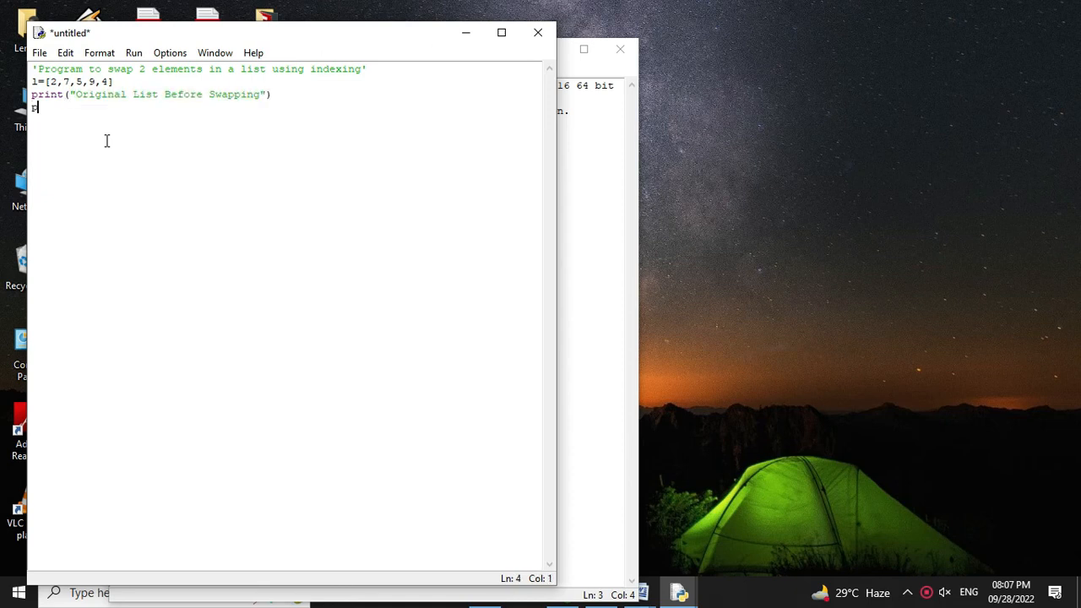
{"action": "type", "text": "rint(l)"}
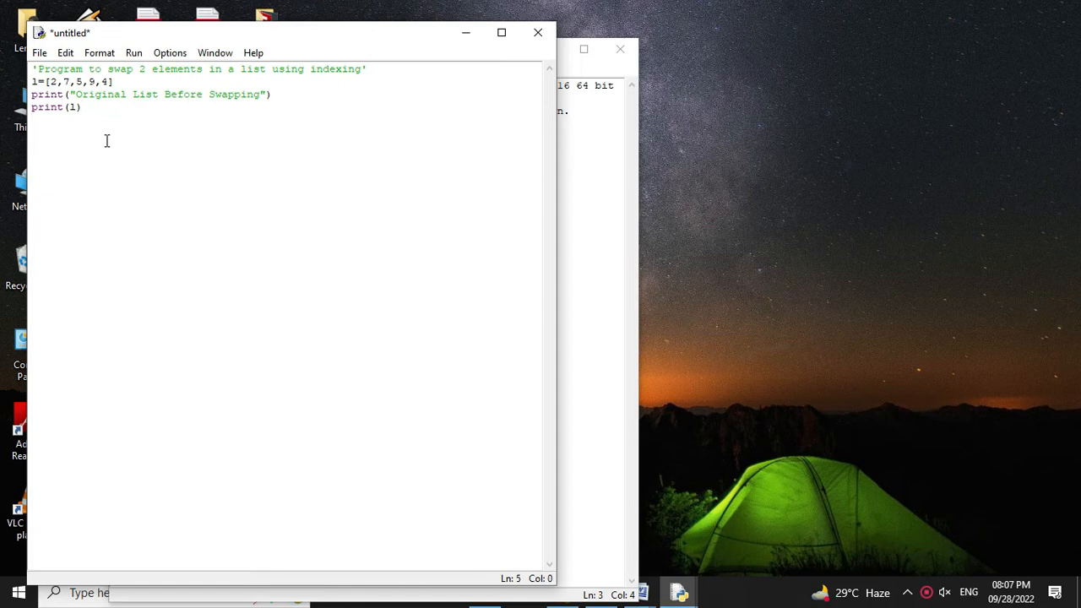
Step: Read integer positions p1 and p2 from "Enter First/Second Position" input prompts
{"action": "type", "text": "p1=(int"}
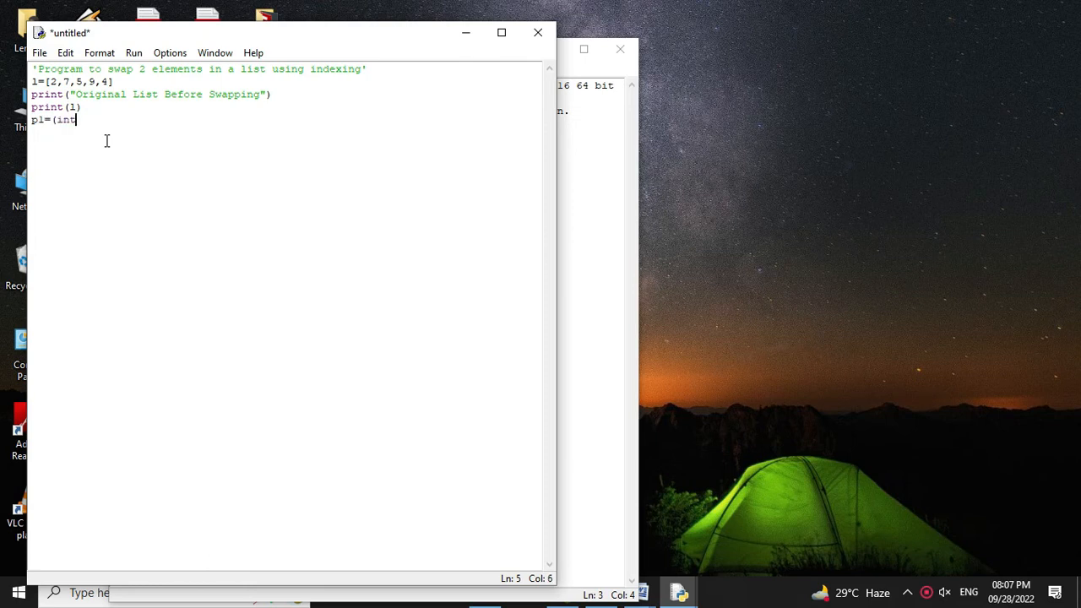
{"action": "type", "text": ")(i"}
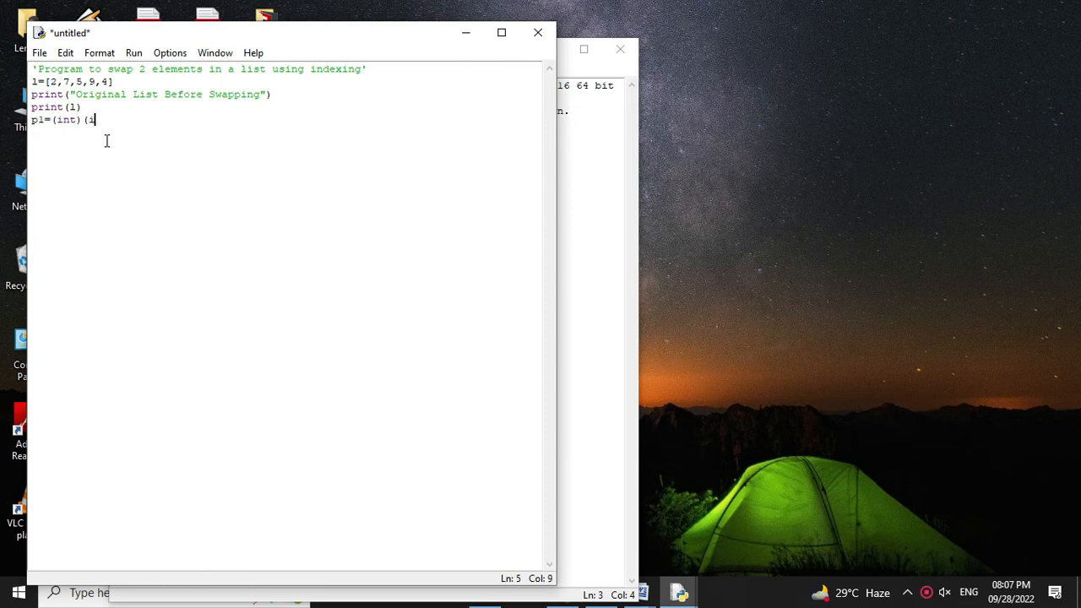
{"action": "type", "text": "nput("}
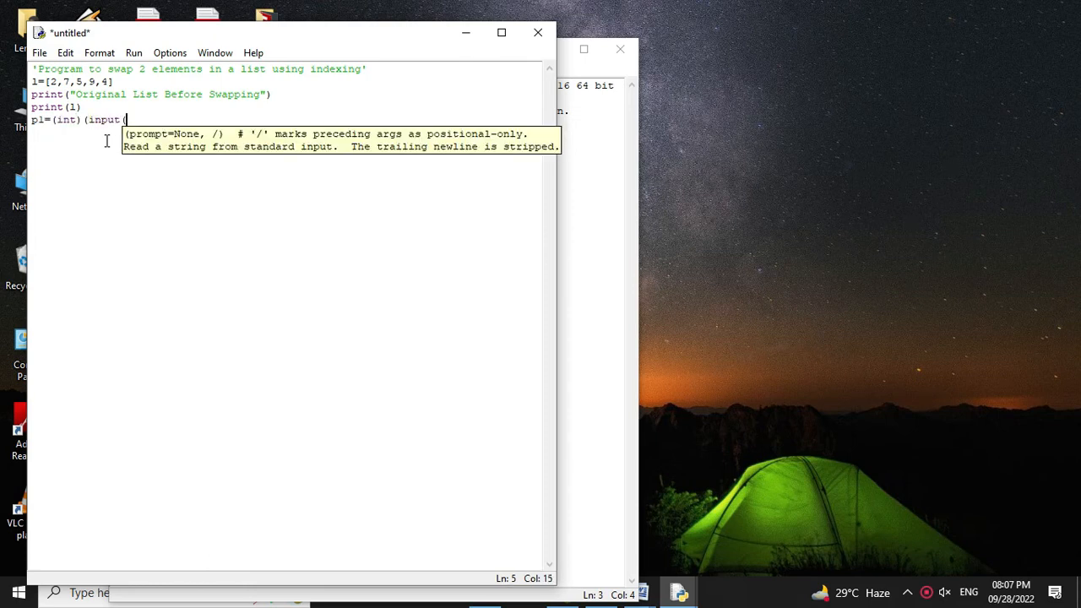
{"action": "type", "text": "\"Enter First Position\""}
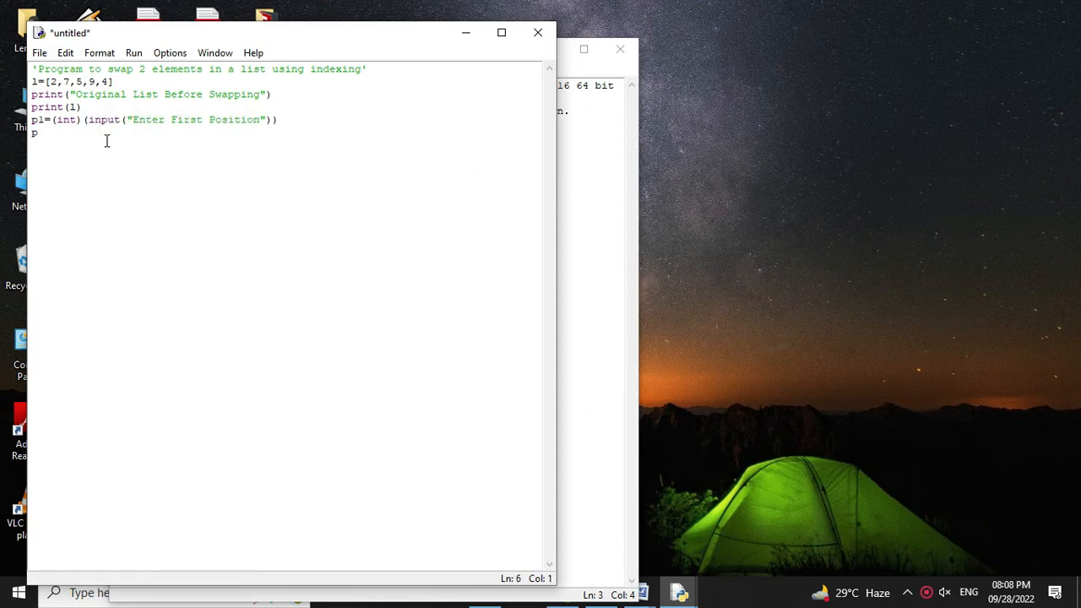
{"action": "type", "text": "2=(int)(input(\"Enter Second Positio"}
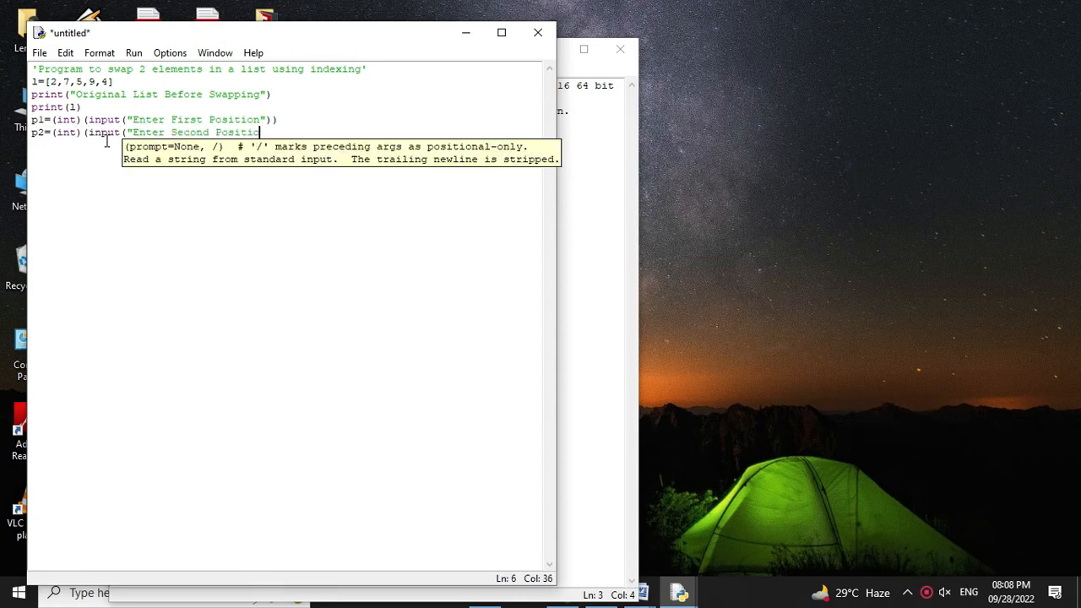
{"action": "key", "text": "enter"}
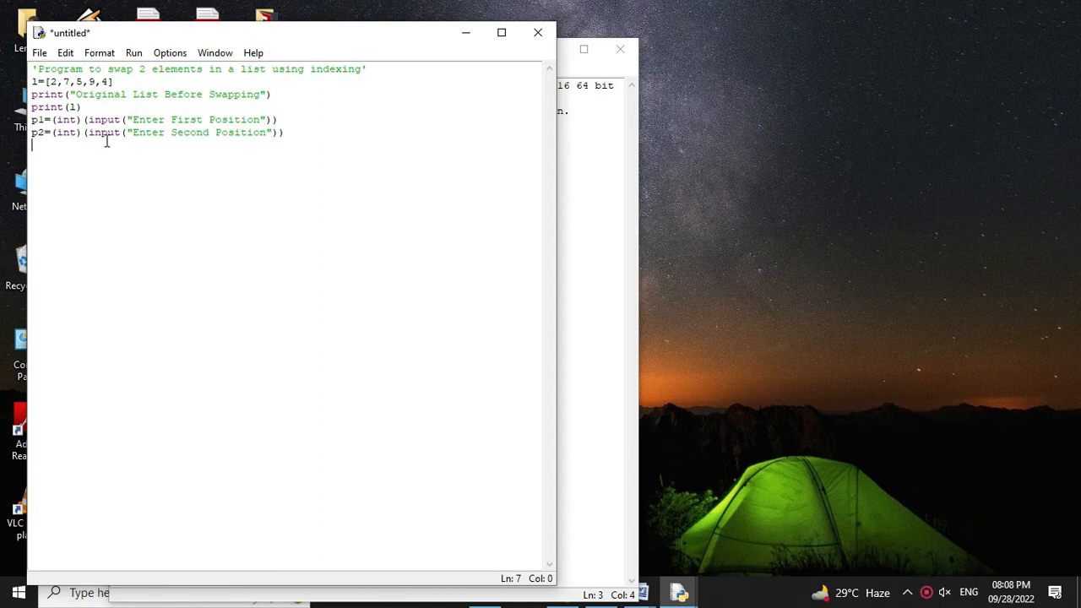
Step: Swap l[p1] and l[p2] and add print("List After Swapping")
{"action": "type", "text": "l[p1]"}
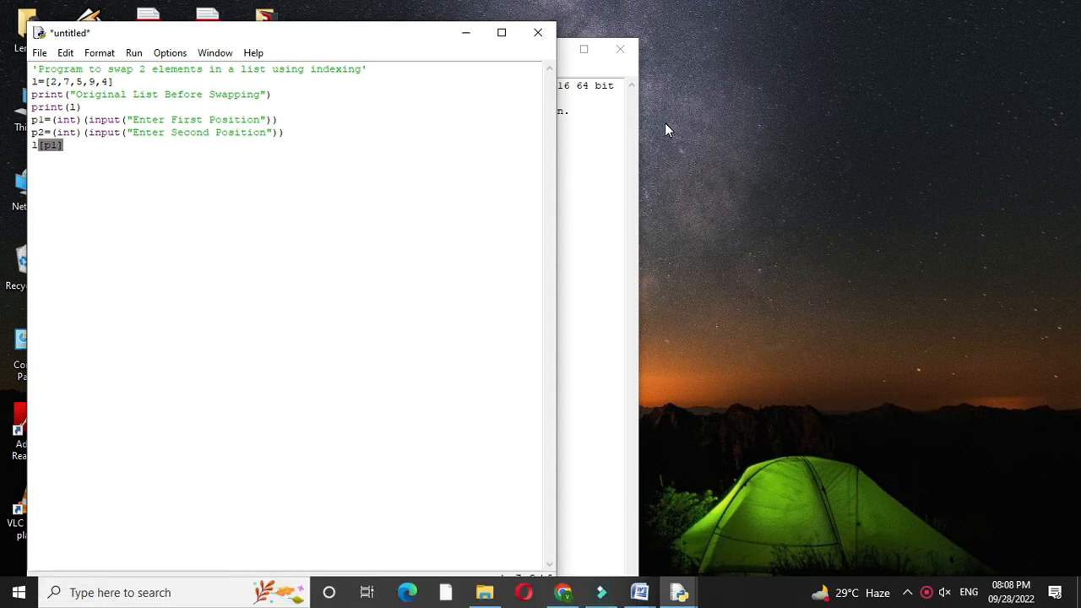
{"action": "type", "text": ",[p2]="}
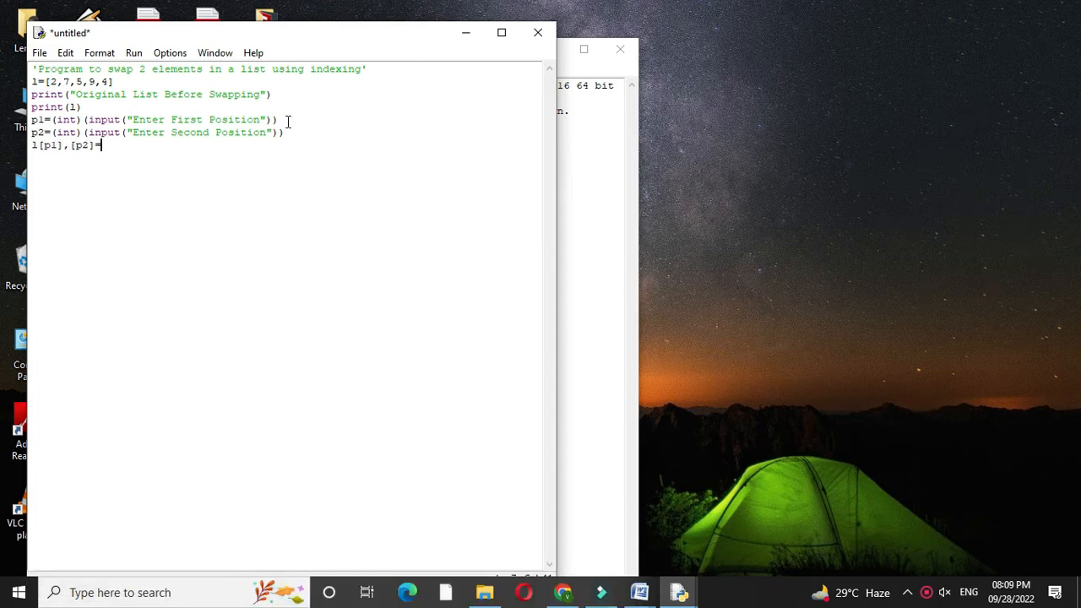
{"action": "type", "text": "=l[p2],[p1]"}
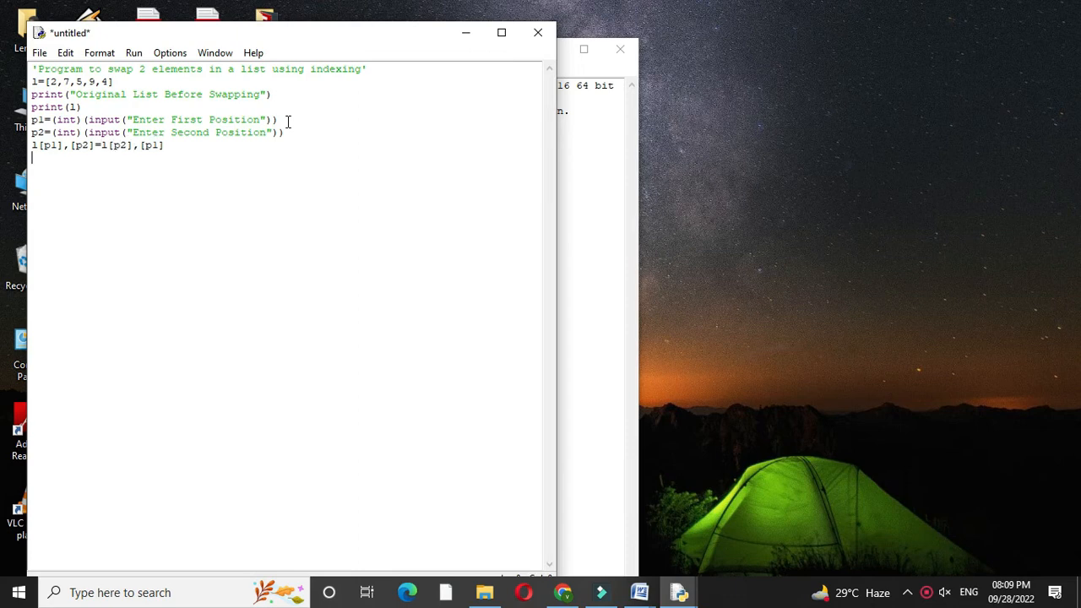
{"action": "type", "text": "print(\"List After S"}
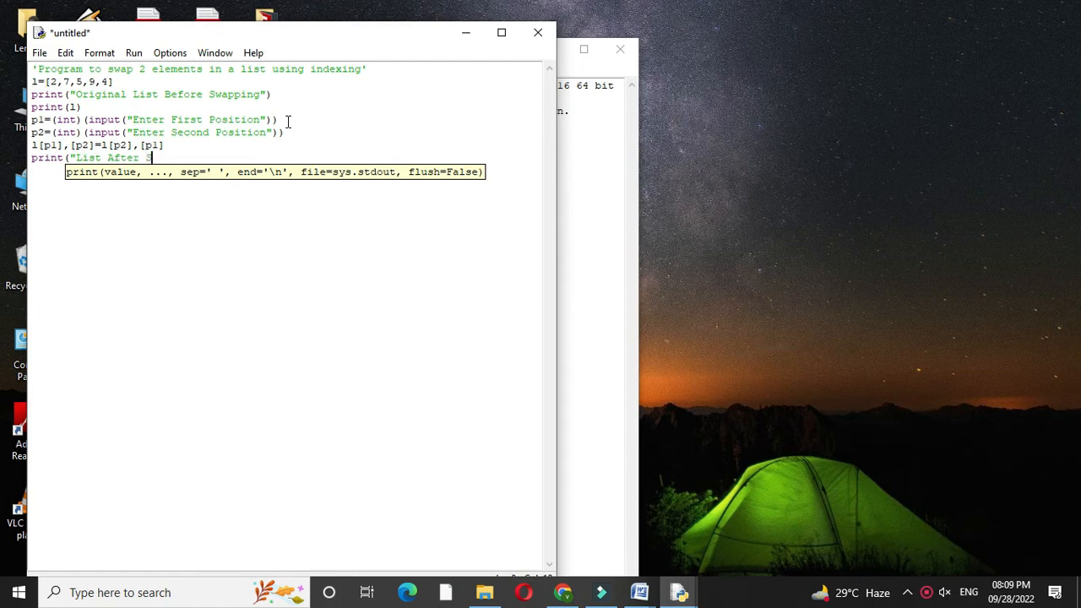
{"action": "type", "text": "wapping\")"}
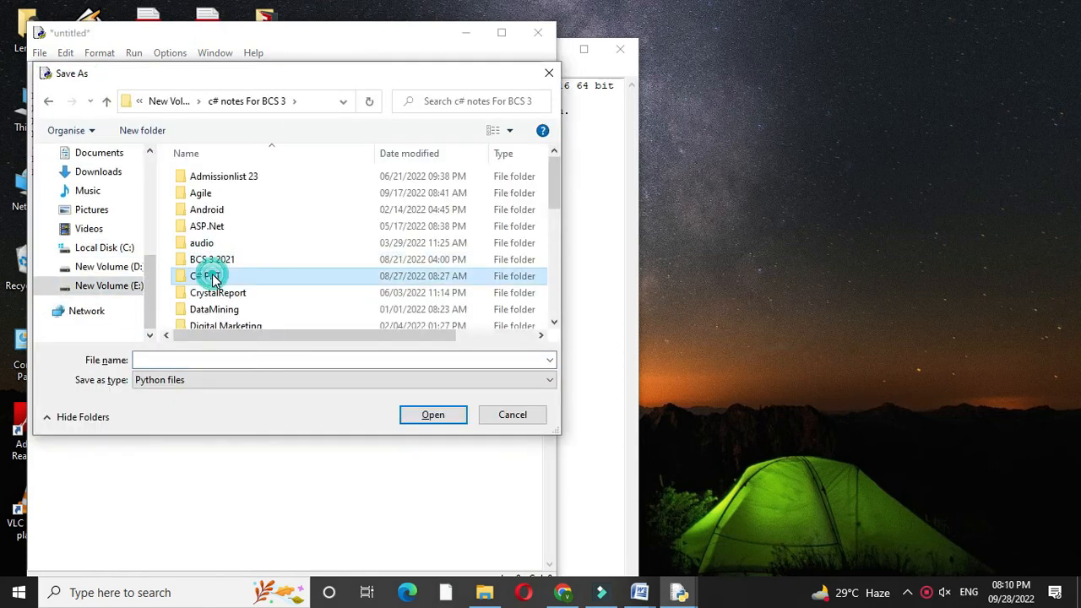
Step: Save the script as SwappingUsingIndexing.py
{"action": "type", "text": "Swa"}
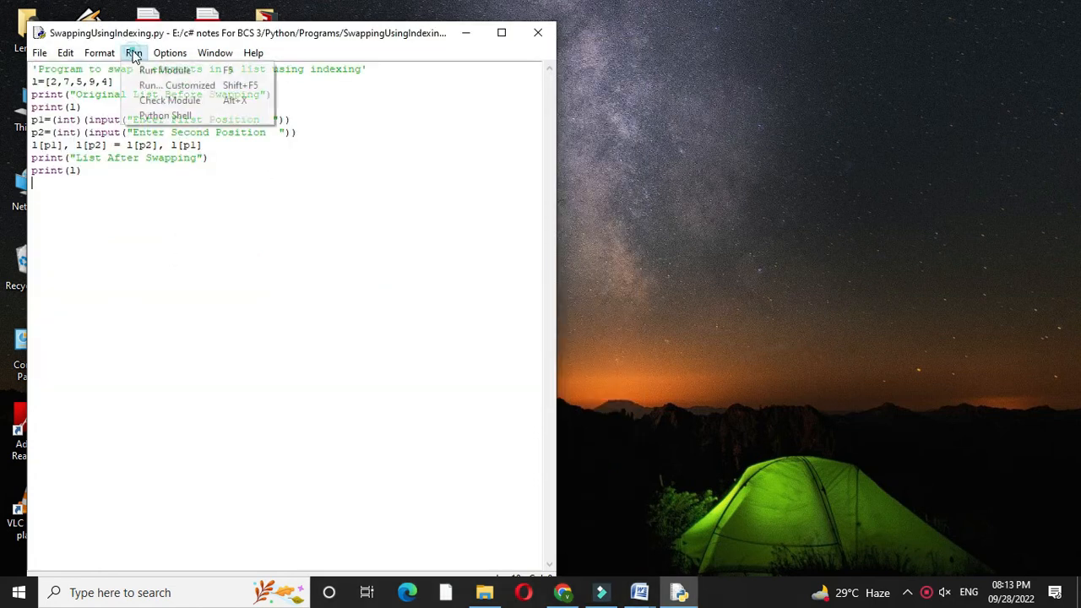
Step: Run the module and enter positions 1 and 3, giving [2, 9, 5, 7, 4]
{"action": "left_click", "coordinate": [164, 69]}
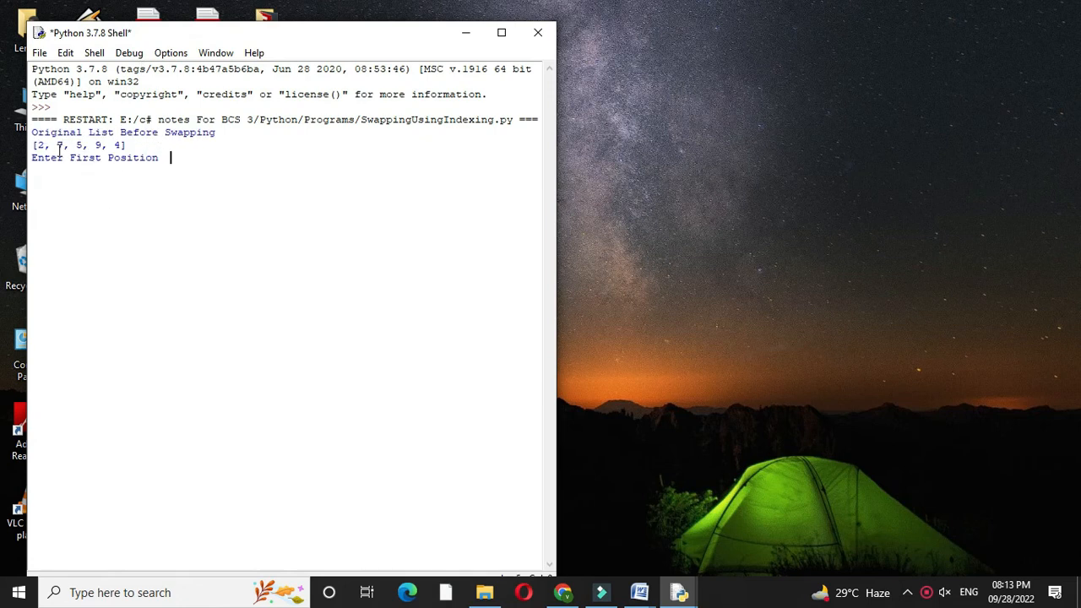
{"action": "mouse_move", "coordinate": [166, 184]}
{"action": "type", "text": "1"}
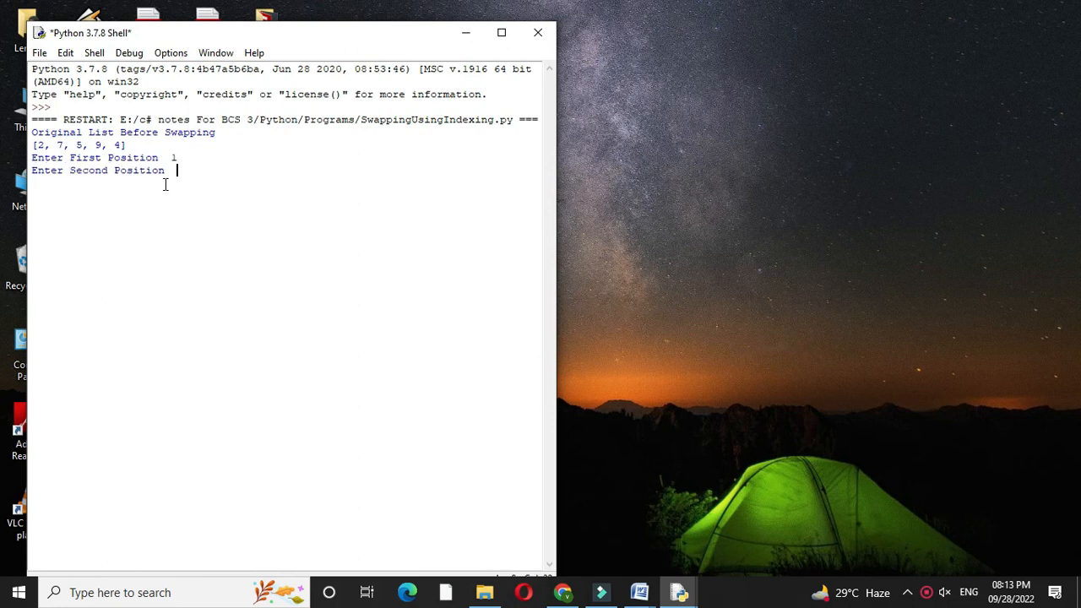
{"action": "type", "text": "3"}
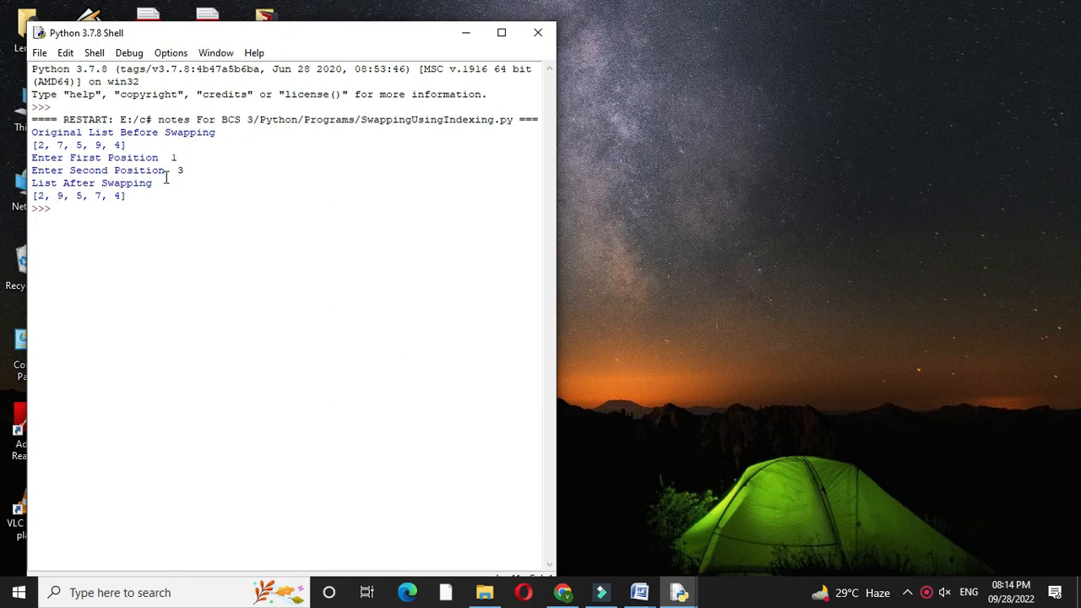
{"action": "mouse_move", "coordinate": [64, 145]}
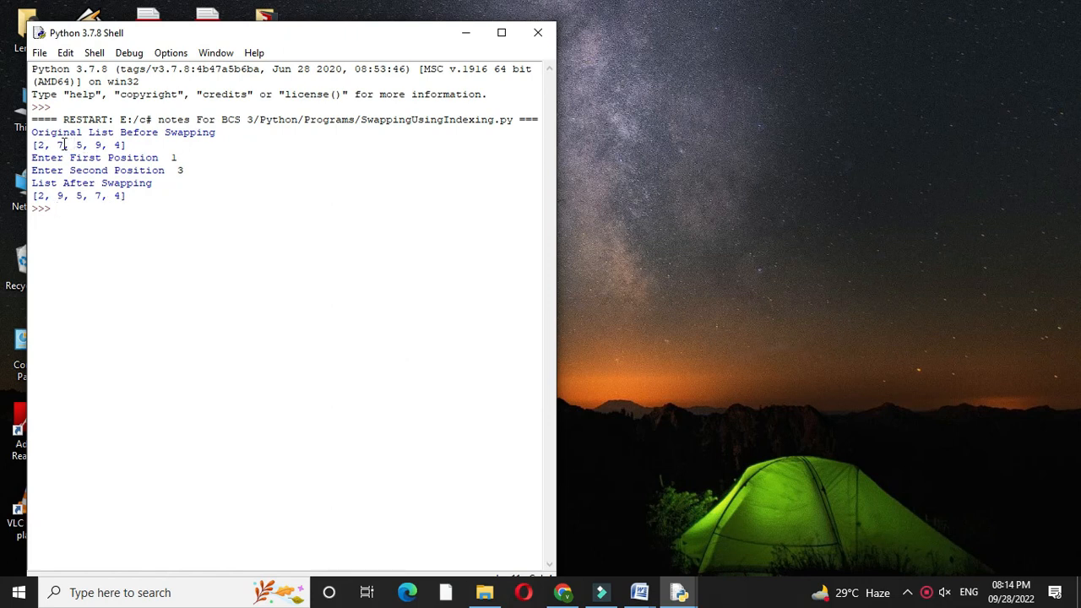